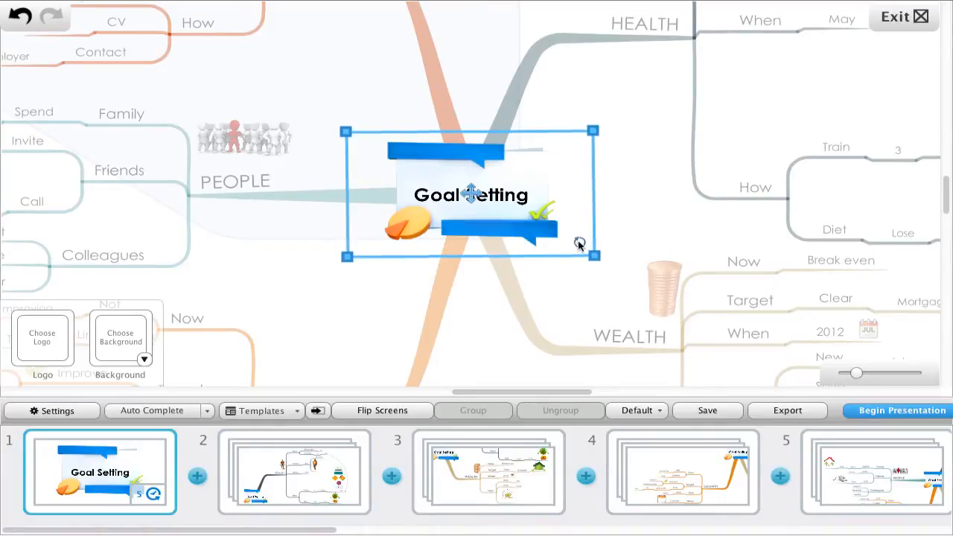
Tilt the first slide's frame slightly around the Goal Setting central idea.
{"action": "left_click_drag", "start_coordinate": [594, 254], "coordinate": [584, 236]}
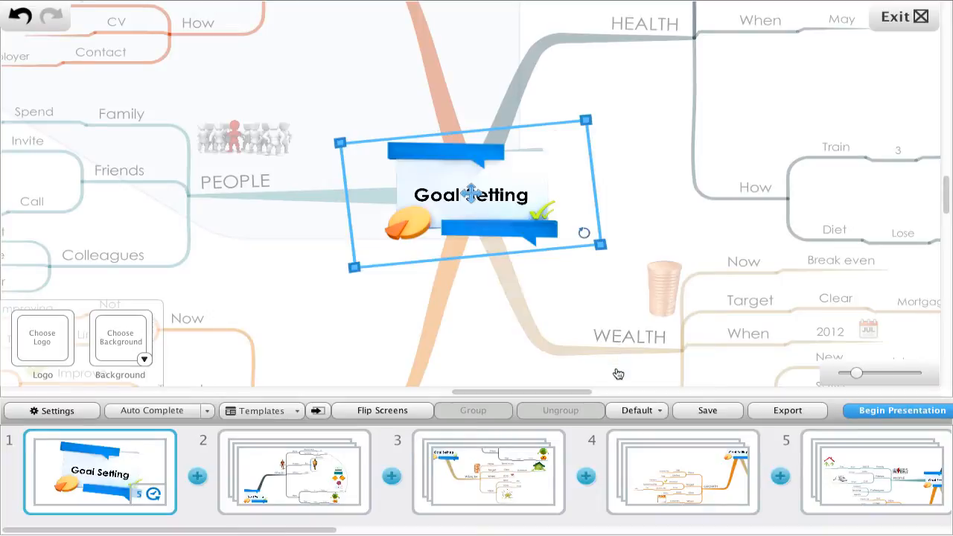
{"action": "mouse_move", "coordinate": [621, 373]}
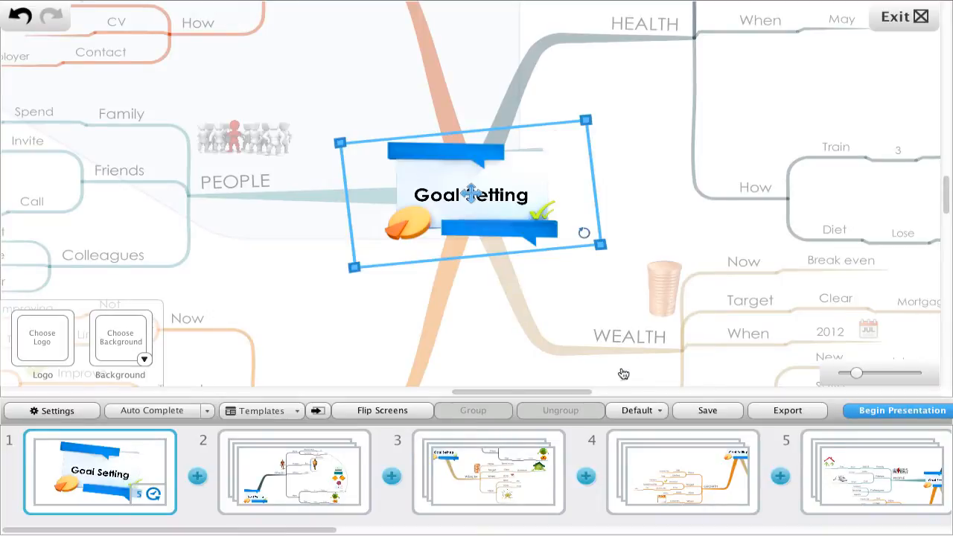
Bring up the presentation's export options (slides, PDF, video, YouTube).
{"action": "left_click", "coordinate": [787, 411]}
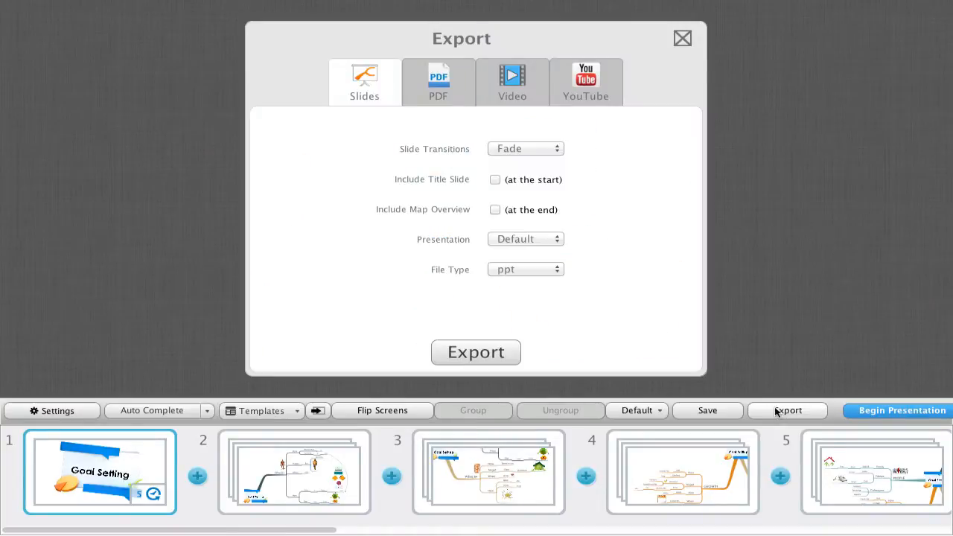
{"action": "mouse_move", "coordinate": [393, 120]}
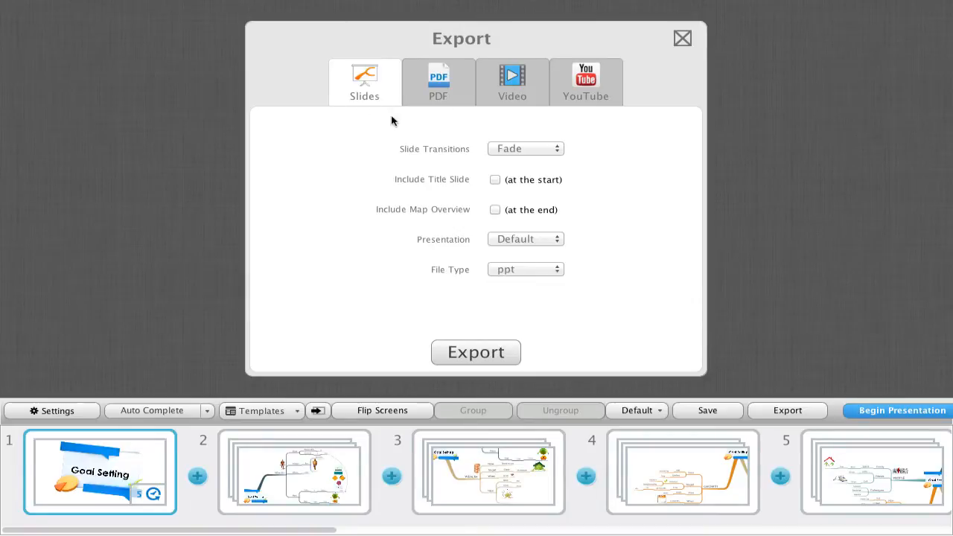
{"action": "mouse_move", "coordinate": [497, 119]}
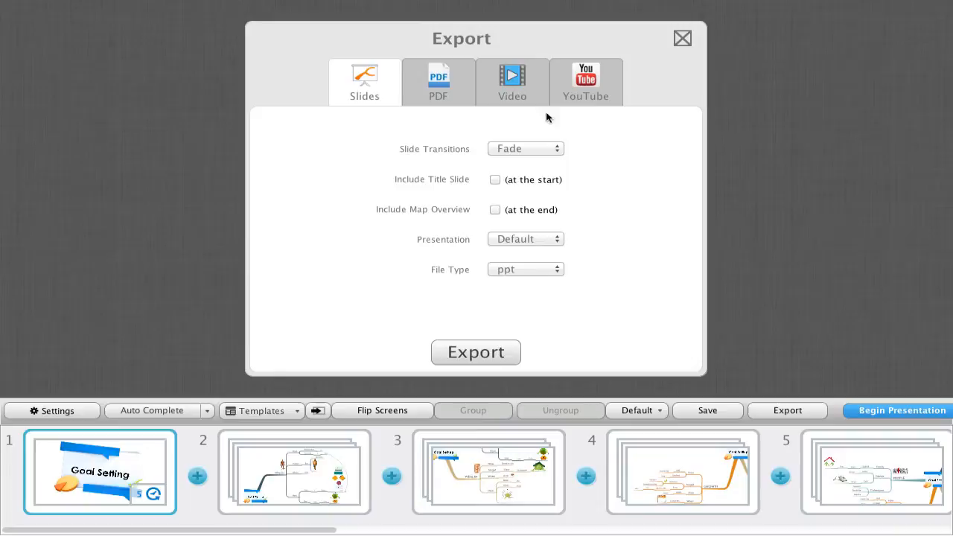
Set video export quality to 720p and smoothness to Low (24 fps), after trying 1080p and 30 fps.
{"action": "left_click", "coordinate": [512, 81]}
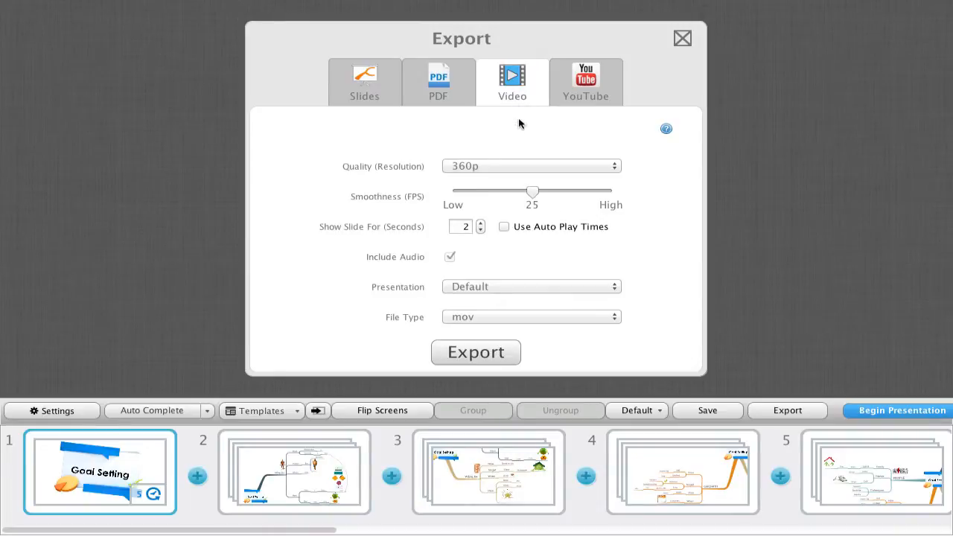
{"action": "left_click", "coordinate": [530, 166]}
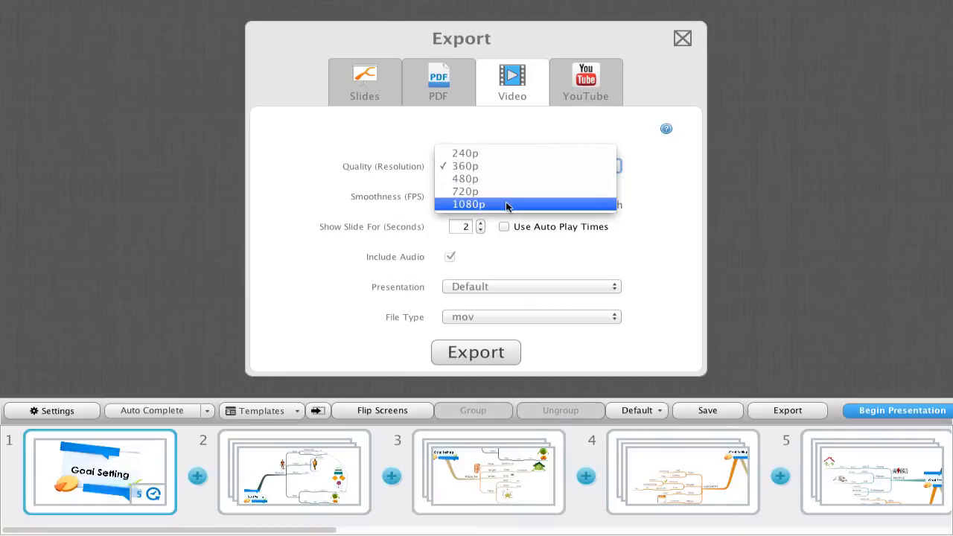
{"action": "left_click", "coordinate": [468, 204]}
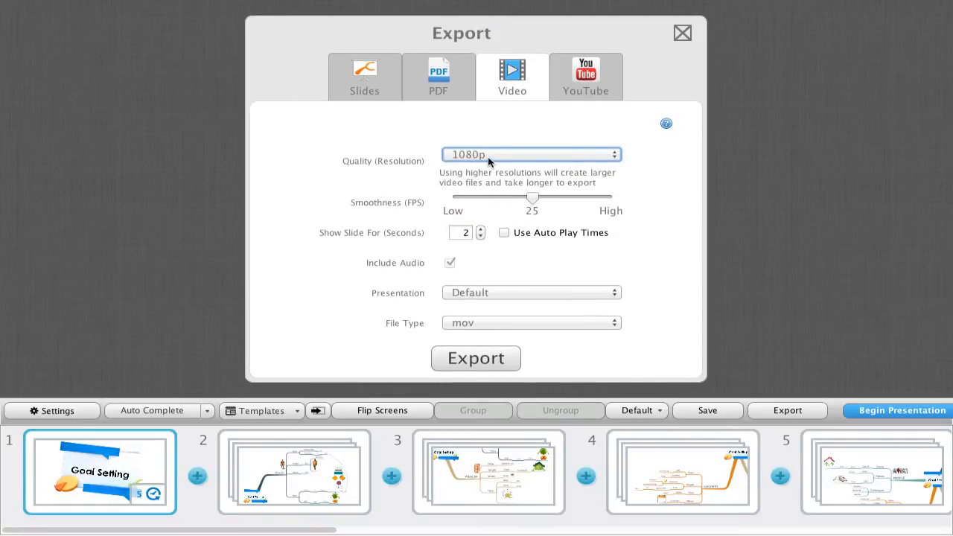
{"action": "left_click", "coordinate": [530, 154]}
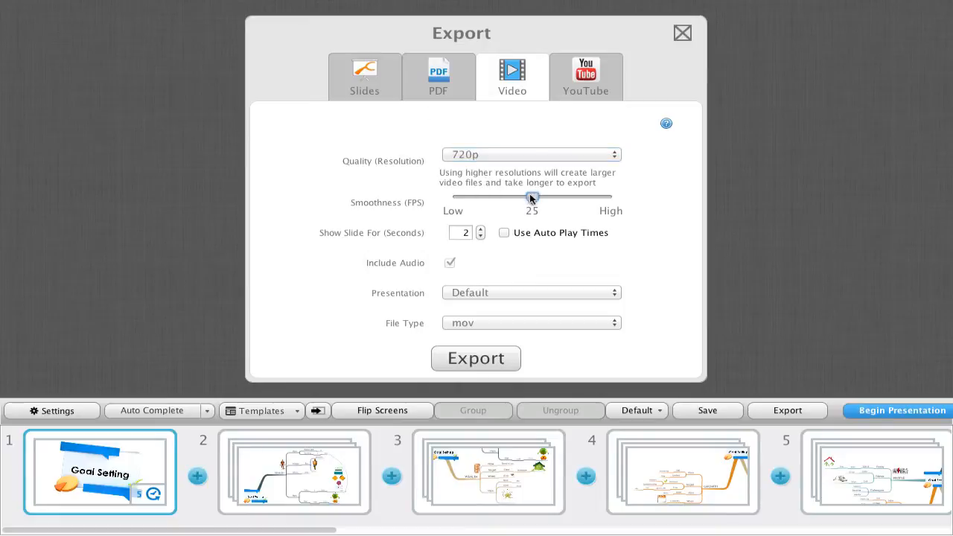
{"action": "left_click_drag", "start_coordinate": [533, 196], "coordinate": [452, 196]}
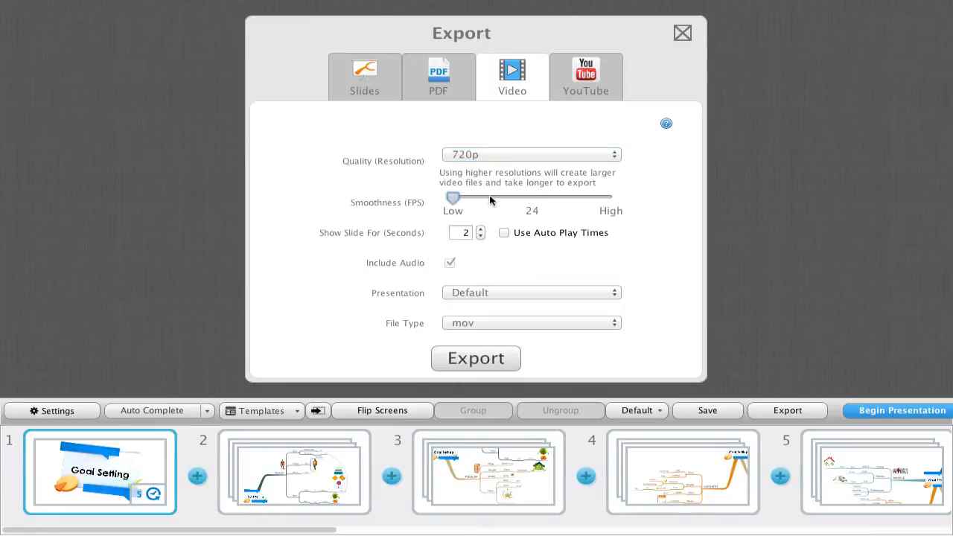
{"action": "left_click_drag", "start_coordinate": [453, 198], "coordinate": [610, 199]}
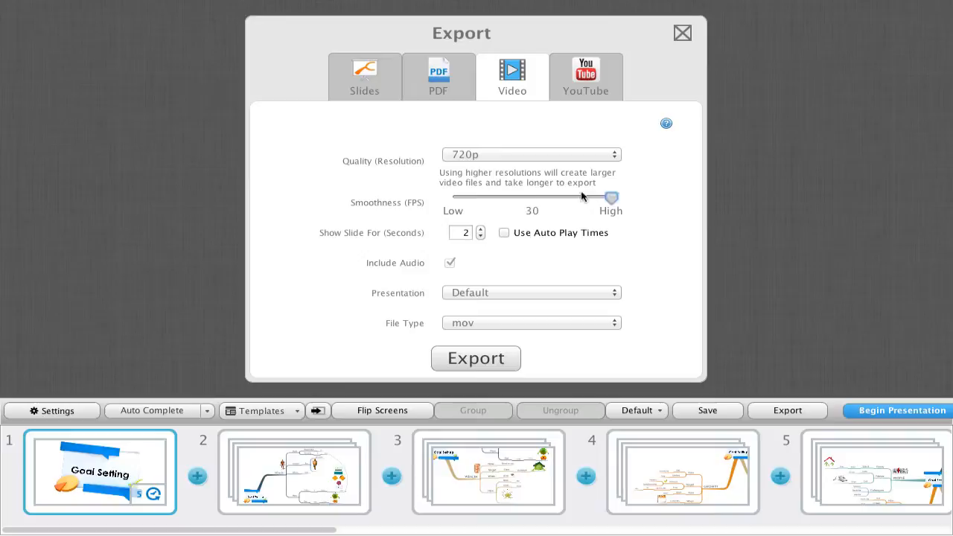
{"action": "left_click_drag", "start_coordinate": [610, 198], "coordinate": [453, 198]}
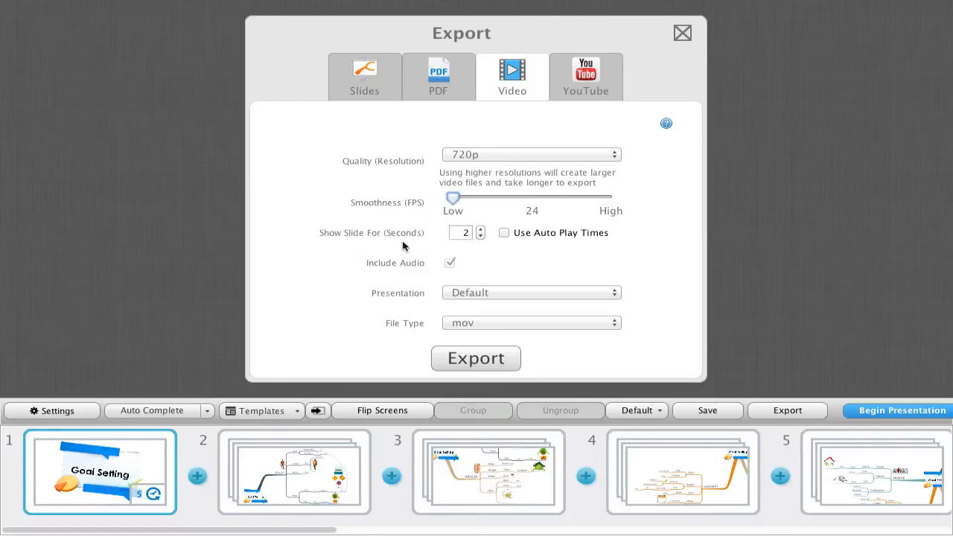
{"action": "mouse_move", "coordinate": [414, 248]}
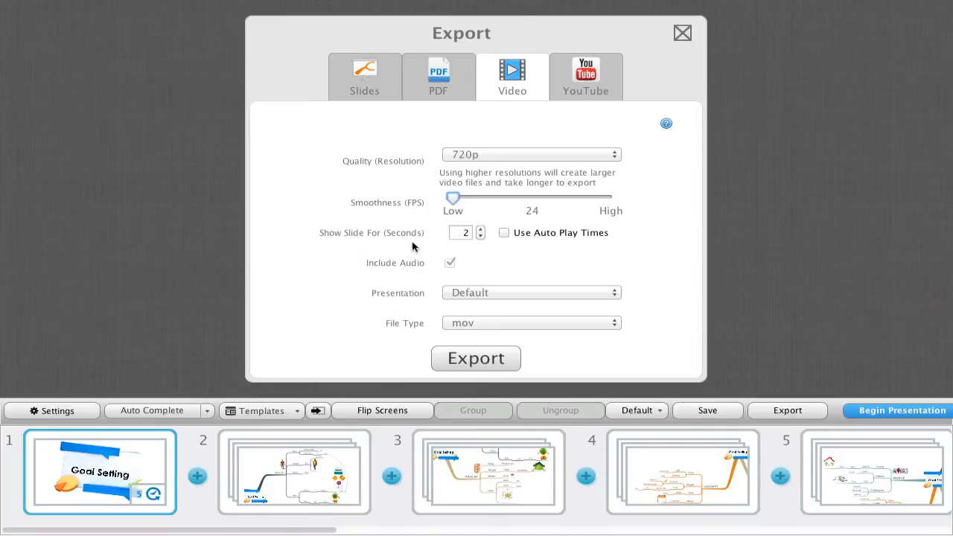
Enable Use Auto Play Times for slides and keep the file type on mov after trying avi.
{"action": "left_click", "coordinate": [479, 229]}
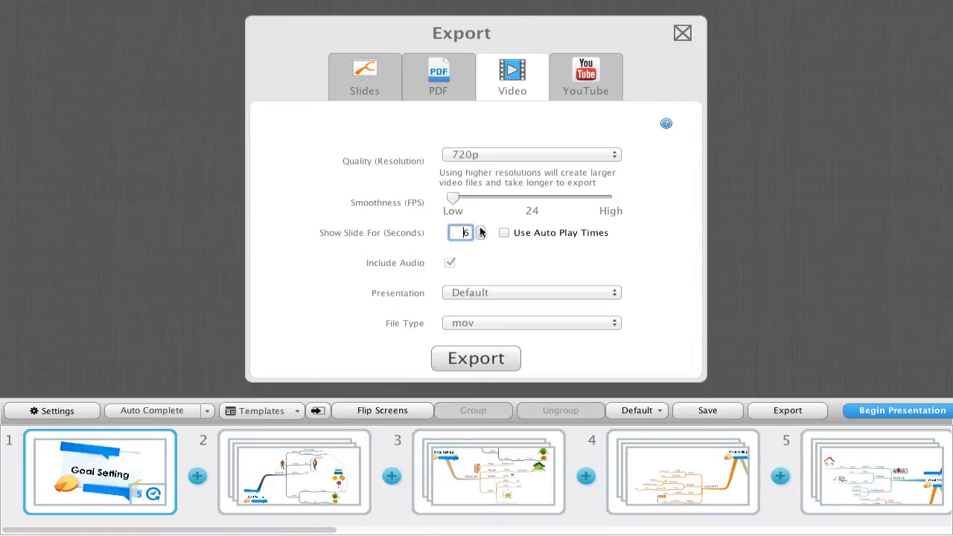
{"action": "left_click", "coordinate": [479, 237]}
{"action": "type", "text": "2"}
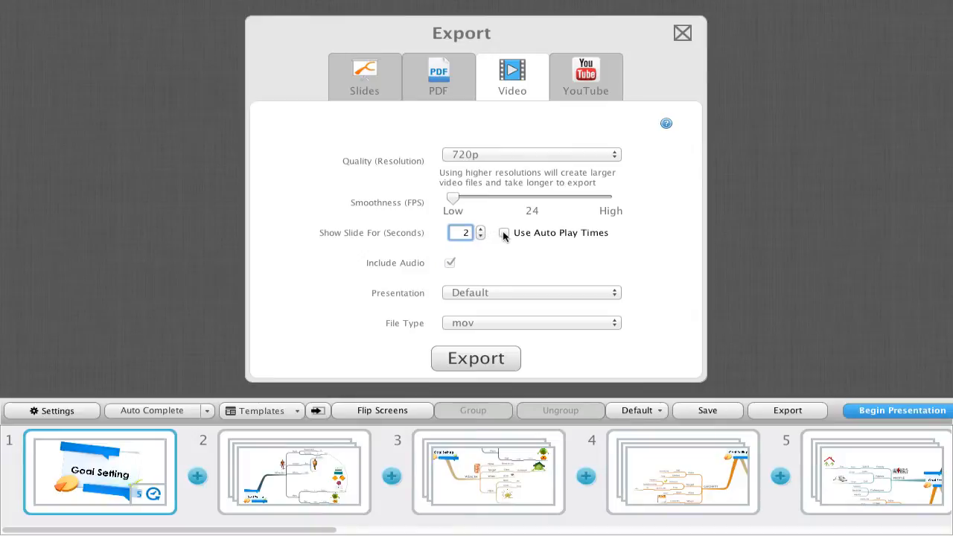
{"action": "left_click", "coordinate": [503, 233]}
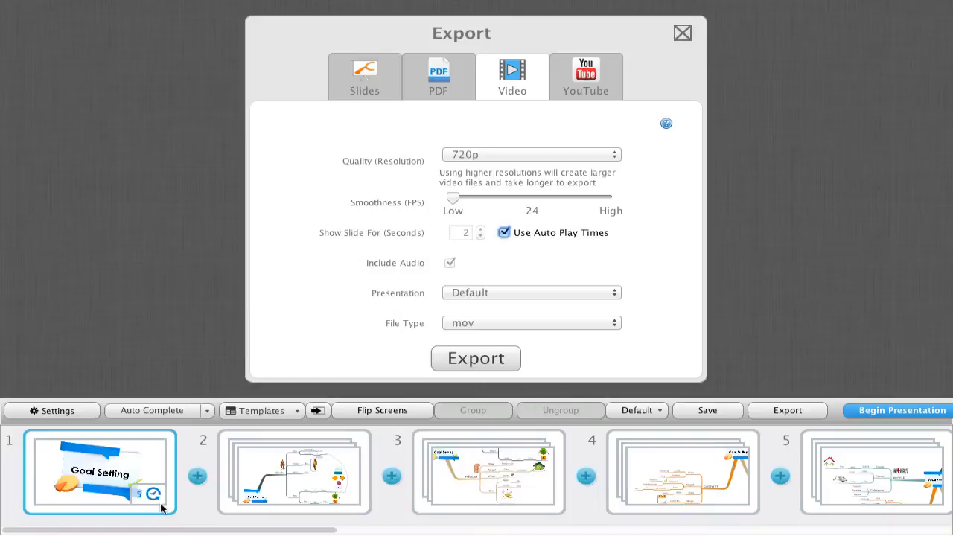
{"action": "mouse_move", "coordinate": [158, 508]}
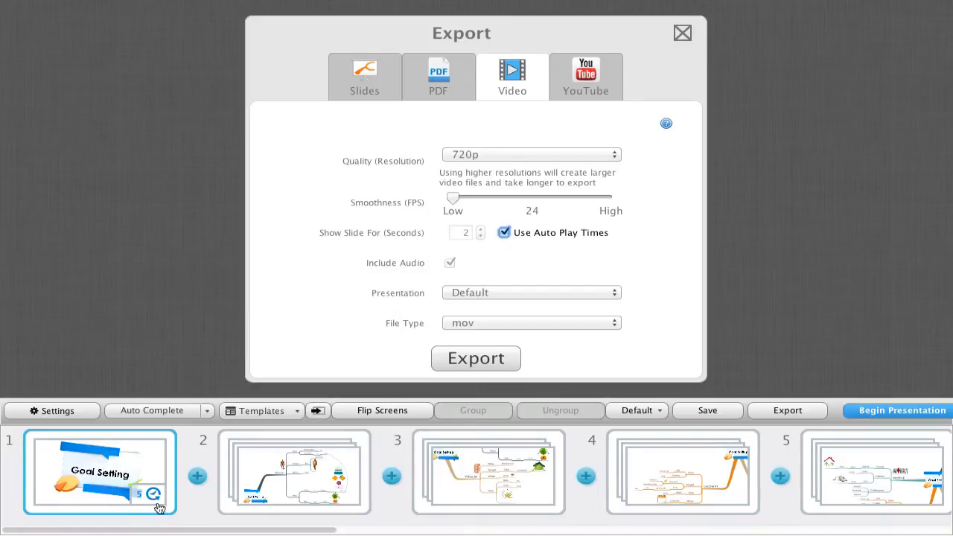
{"action": "mouse_move", "coordinate": [585, 253]}
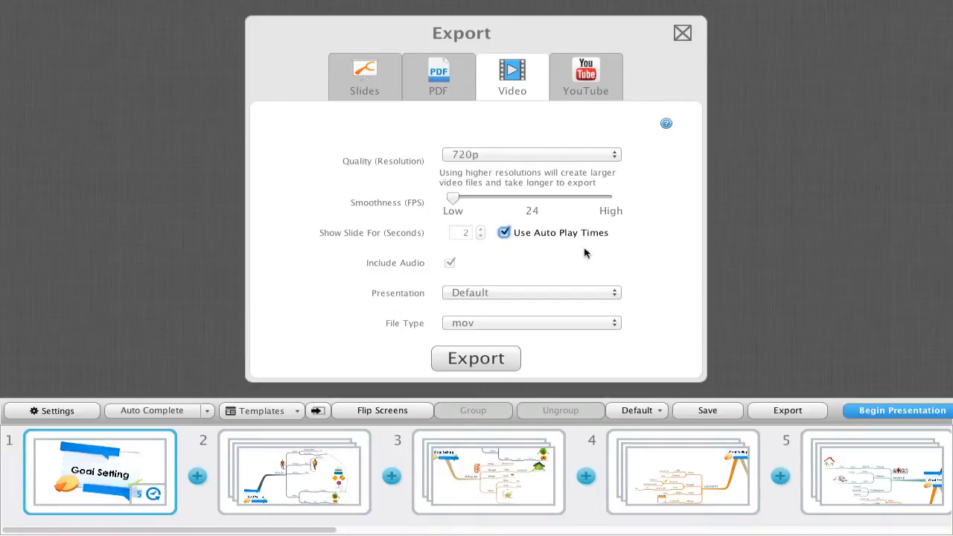
{"action": "mouse_move", "coordinate": [677, 313]}
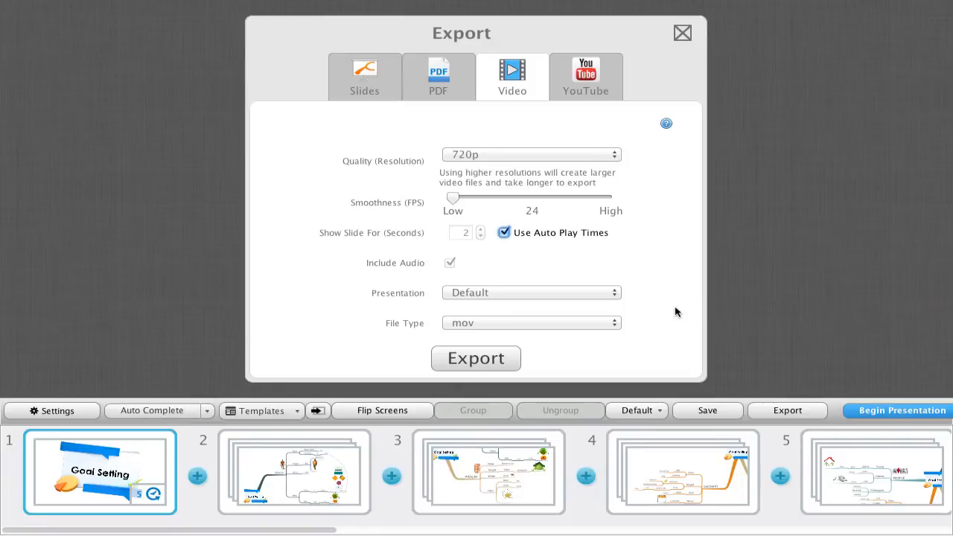
{"action": "mouse_move", "coordinate": [420, 307]}
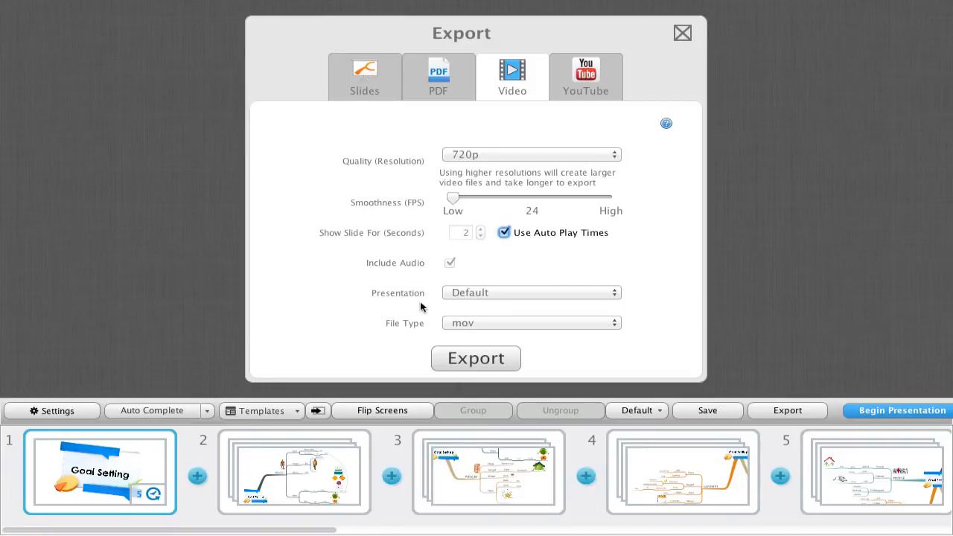
{"action": "mouse_move", "coordinate": [420, 304]}
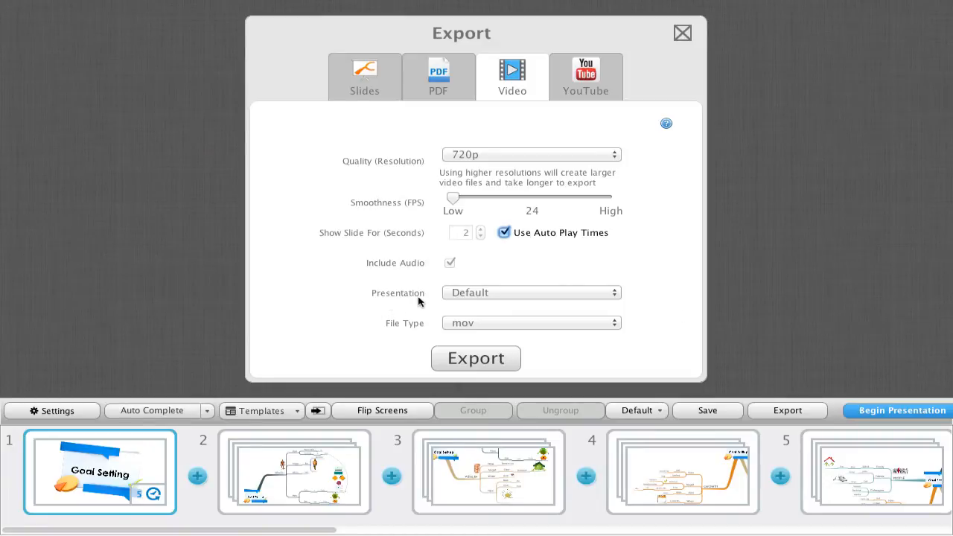
{"action": "left_click", "coordinate": [530, 321]}
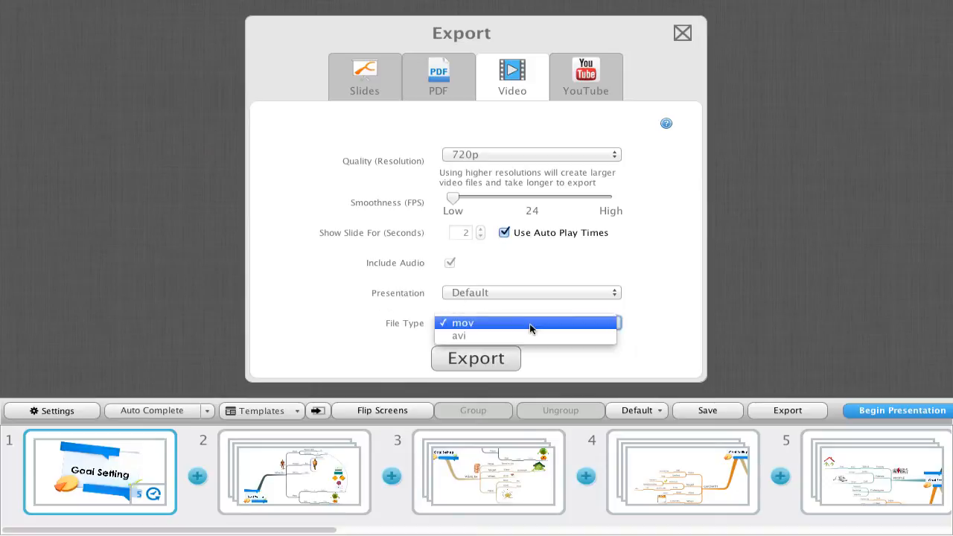
{"action": "left_click", "coordinate": [459, 336]}
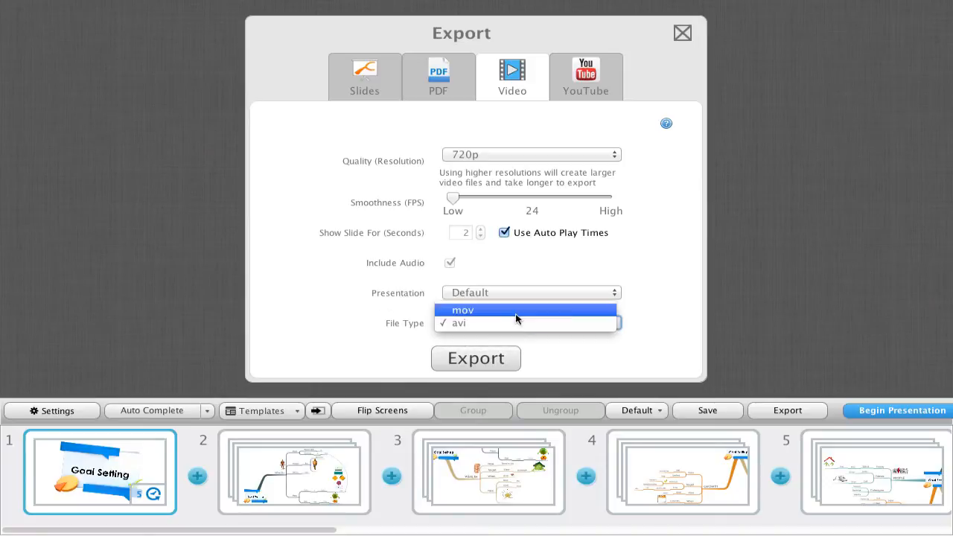
{"action": "left_click", "coordinate": [461, 309]}
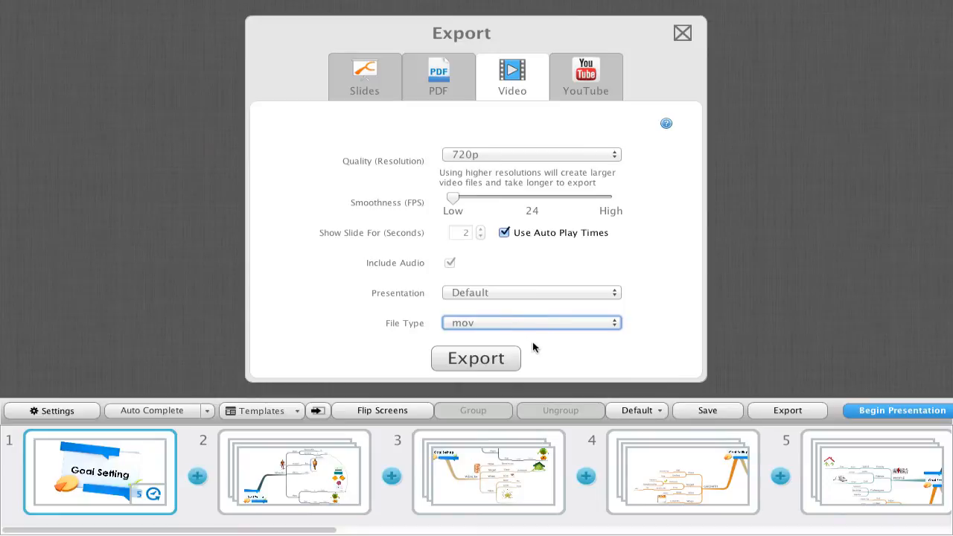
Export the video as 'My Presentation' saved to the Desktop.
{"action": "left_click", "coordinate": [475, 358]}
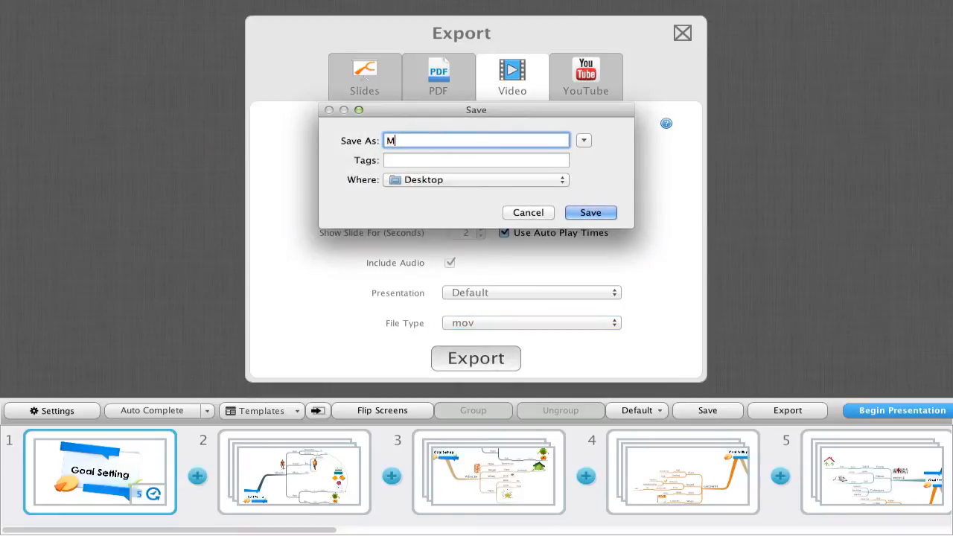
{"action": "type", "text": "y Presentation"}
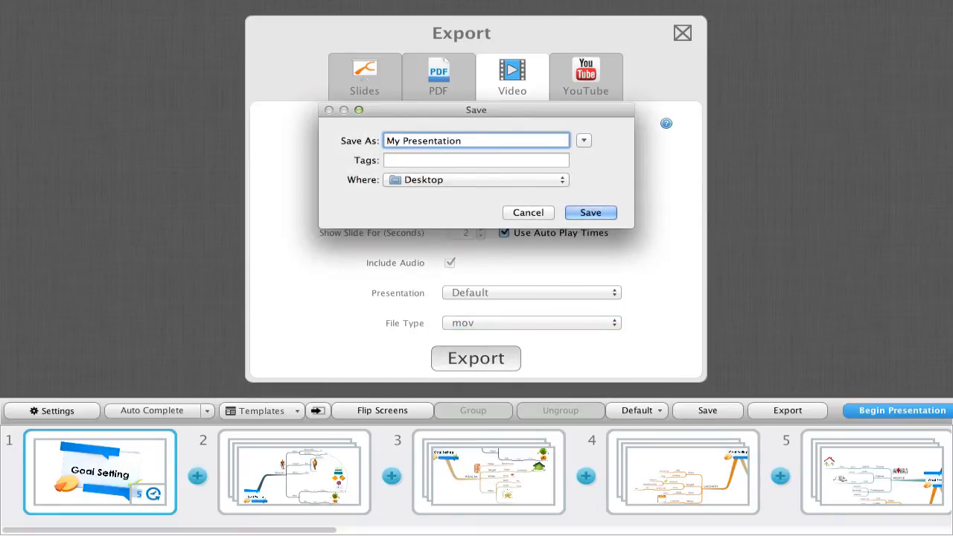
{"action": "left_click", "coordinate": [590, 211]}
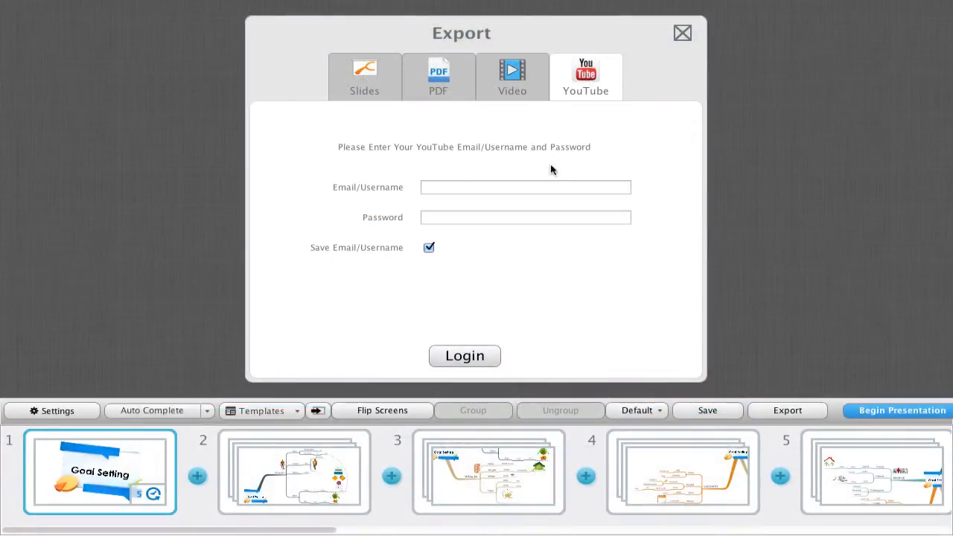
Log in to YouTube and start uploading the video titled My Presentation.
{"action": "left_click", "coordinate": [524, 188]}
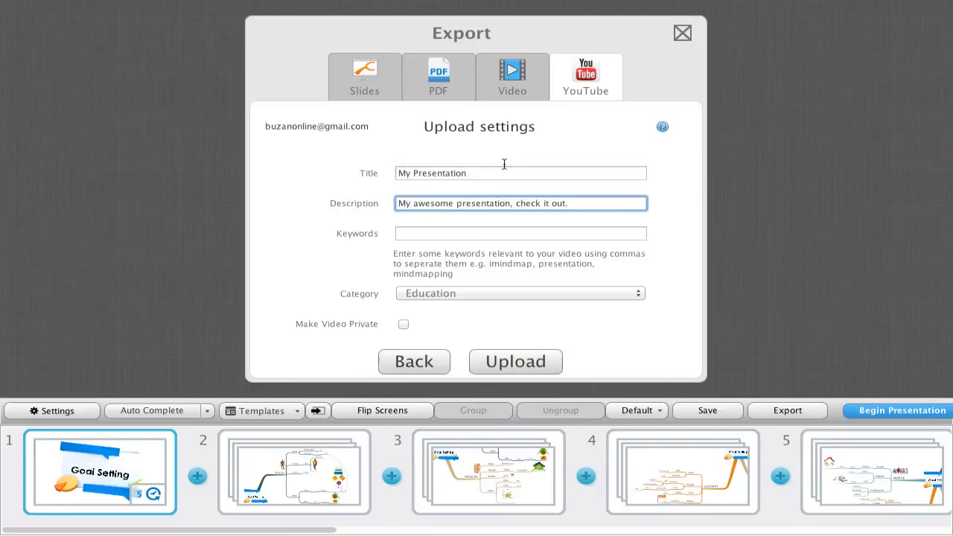
{"action": "left_click", "coordinate": [516, 362]}
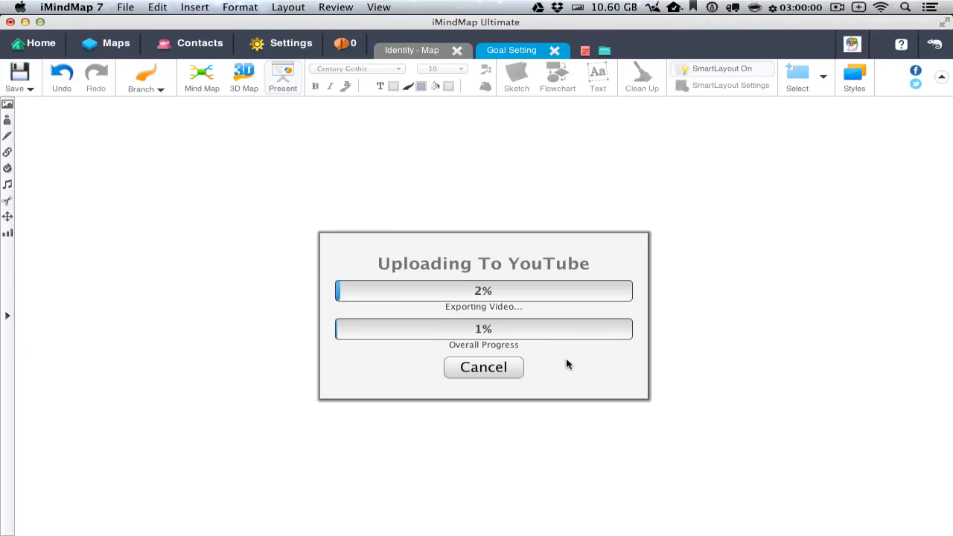